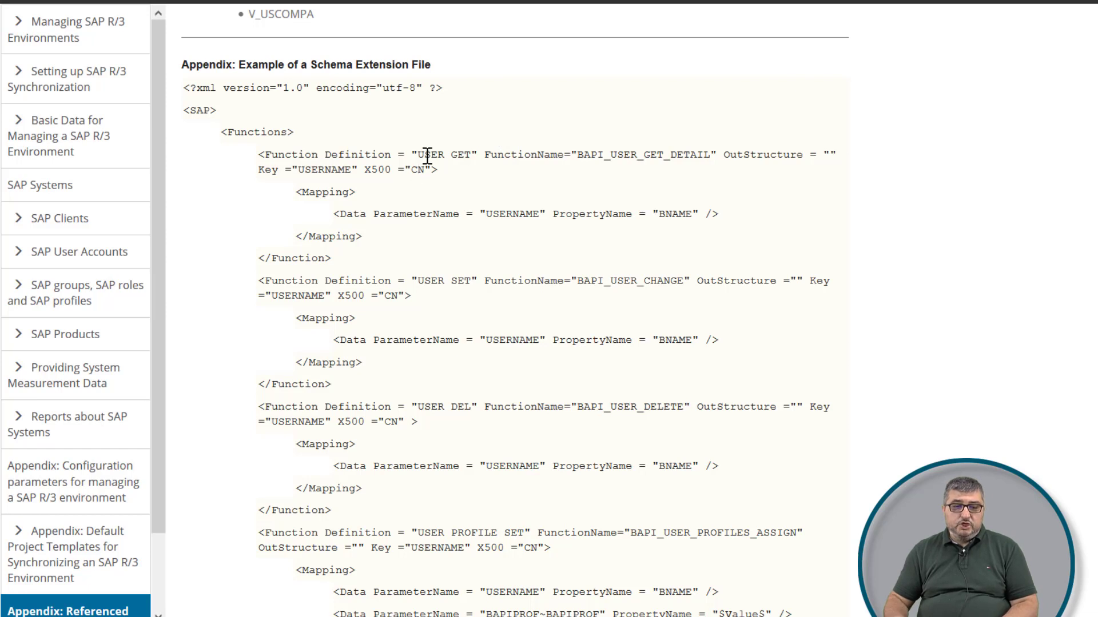
- Highlight FunctionName="BAPI_USER_GET_DETAIL" in the first USER GET function definition
left_click_drag(258, 155, 482, 155)
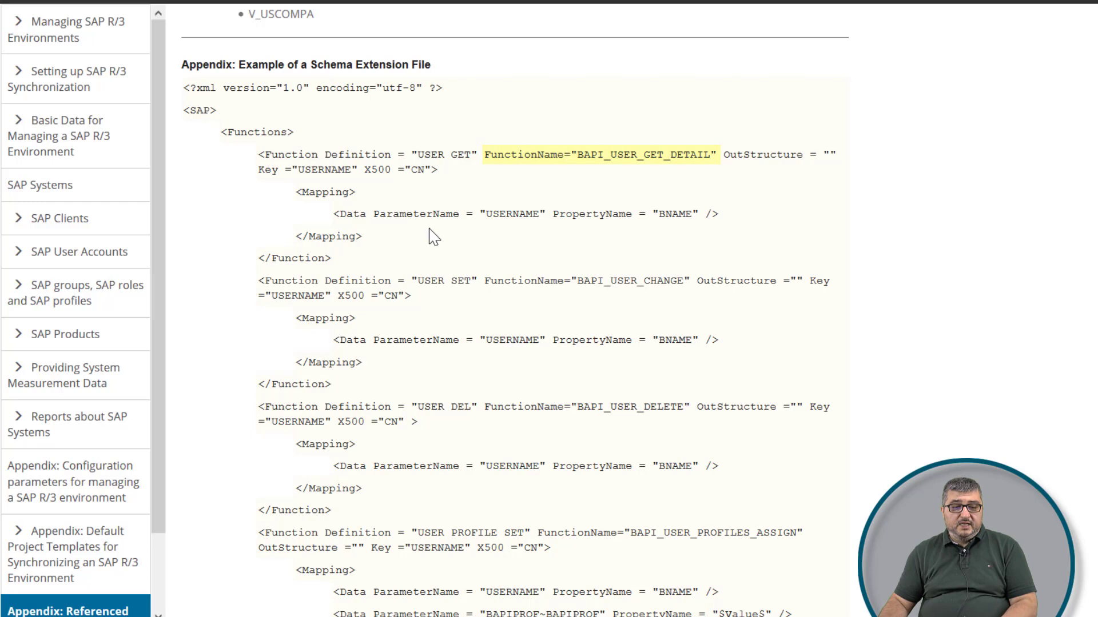
- Scroll the schema extension example past the function definitions to the <Tables> section
scroll("down", 3)
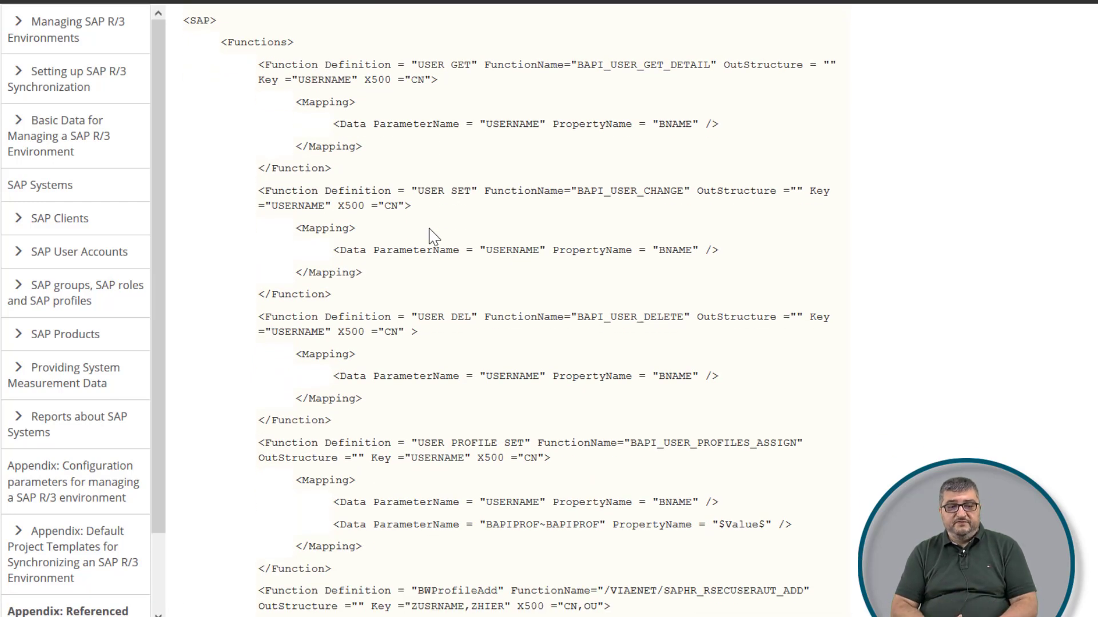
scroll("down", 3)
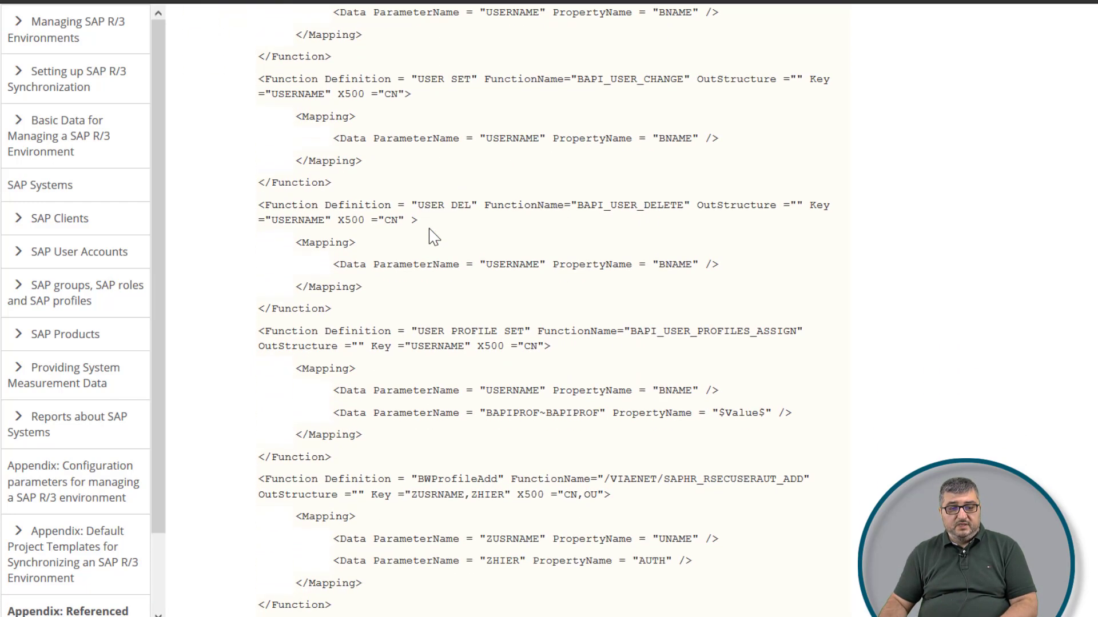
scroll("down", 3)
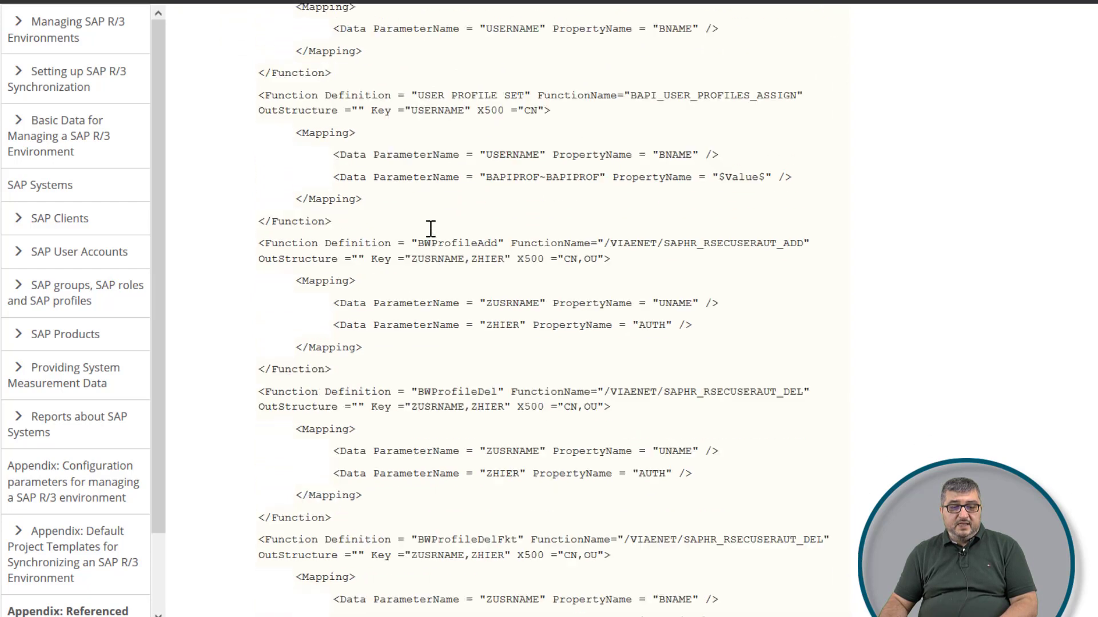
scroll("down", 3)
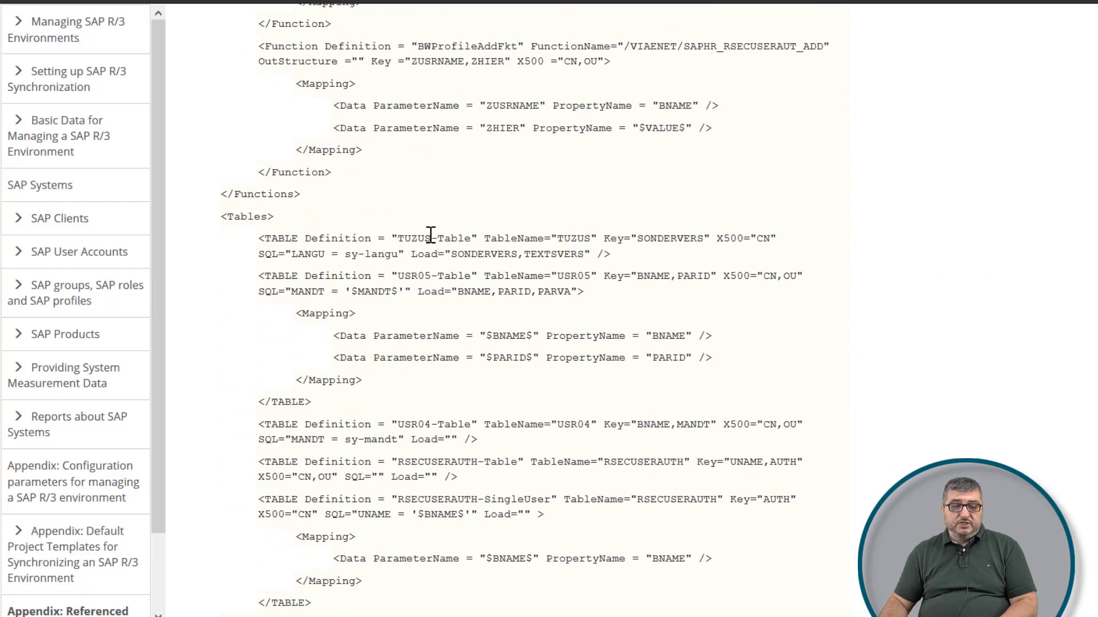
scroll("down", 3)
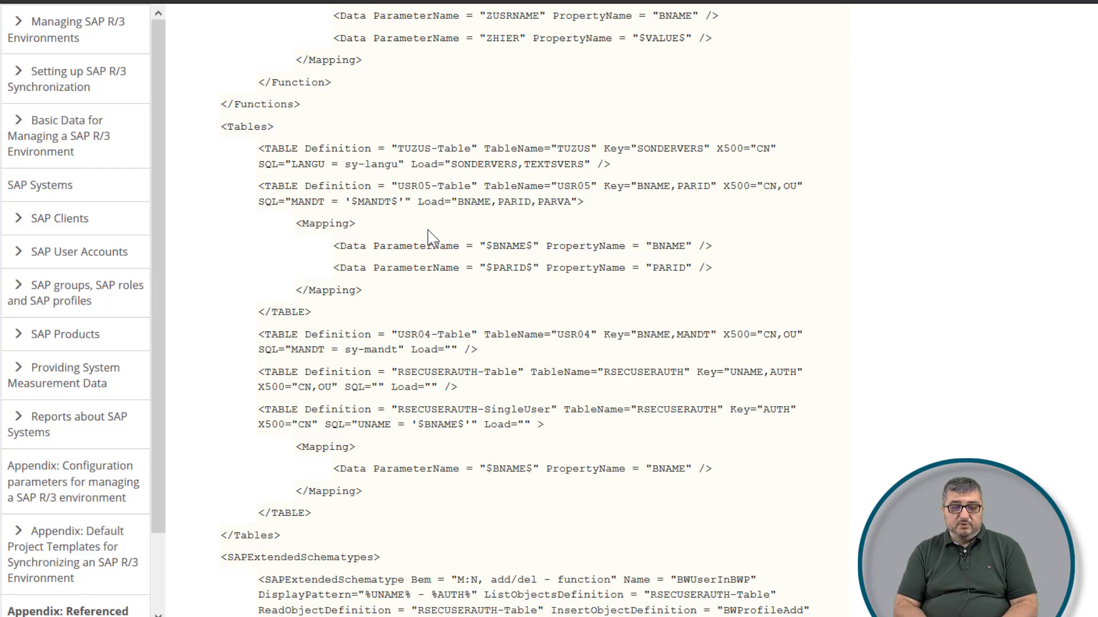
scroll("down", 3)
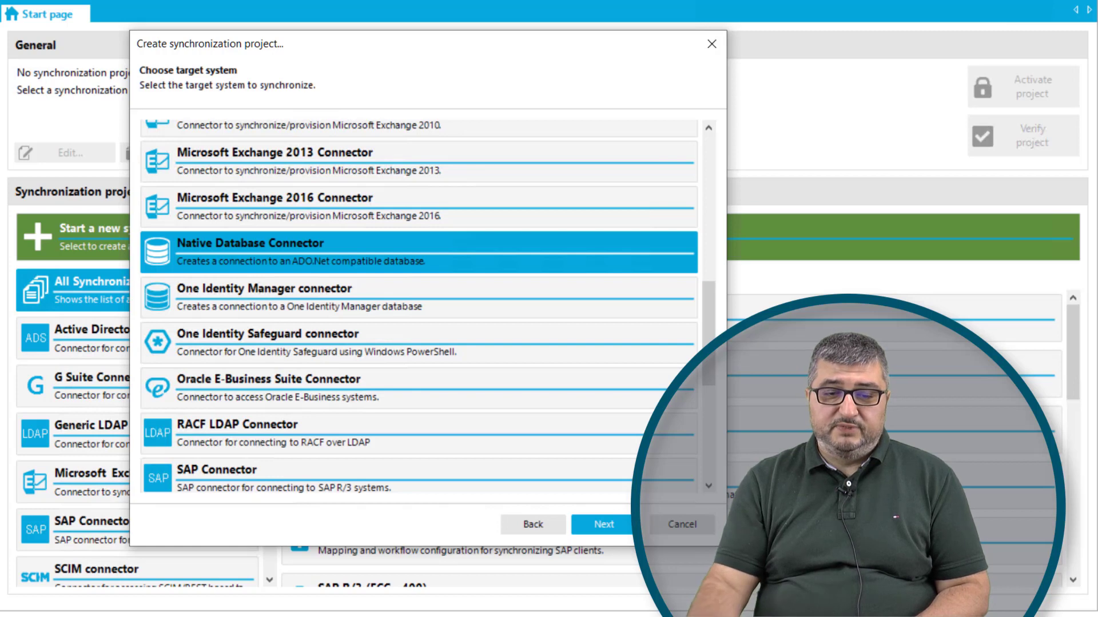
- Advance with Native Database Connector, no remote server, a new connection, and SAP HANA
left_click(602, 524)
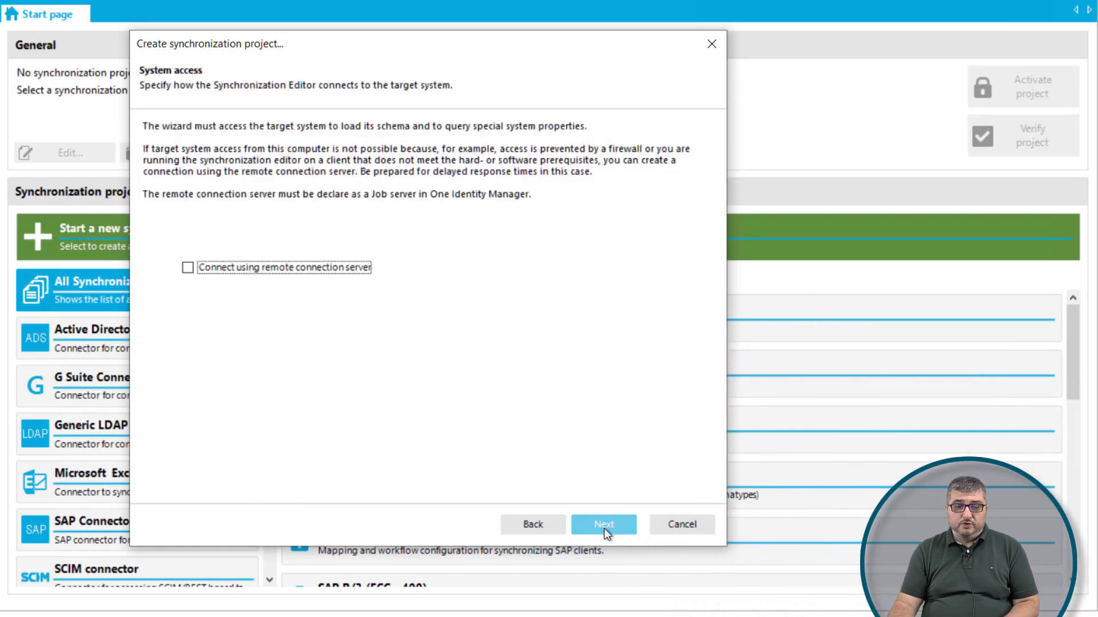
left_click(602, 524)
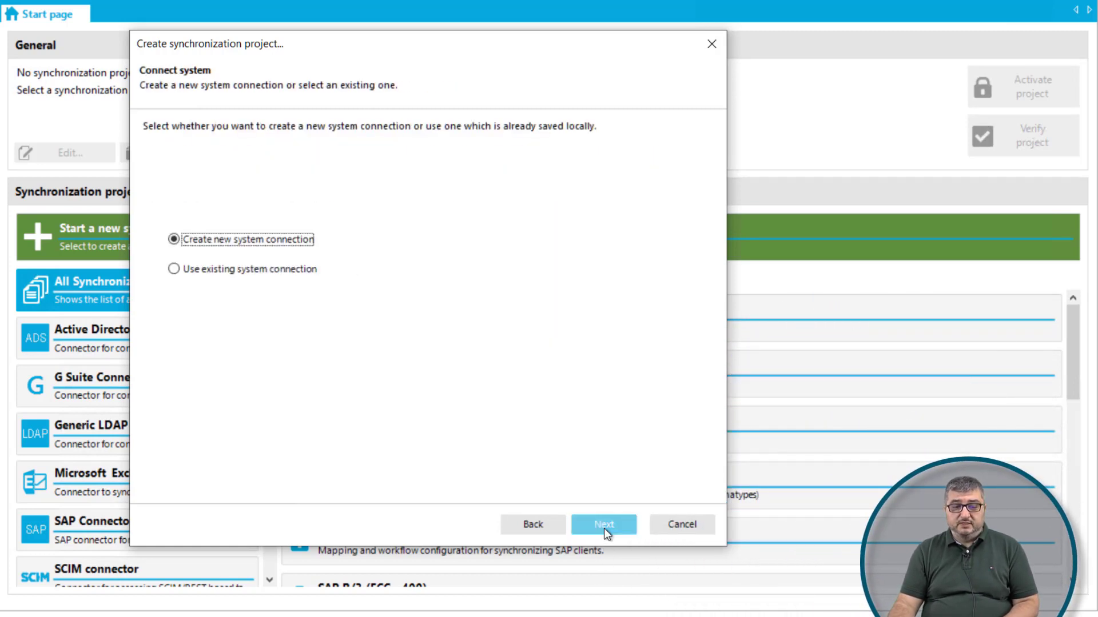
left_click(603, 524)
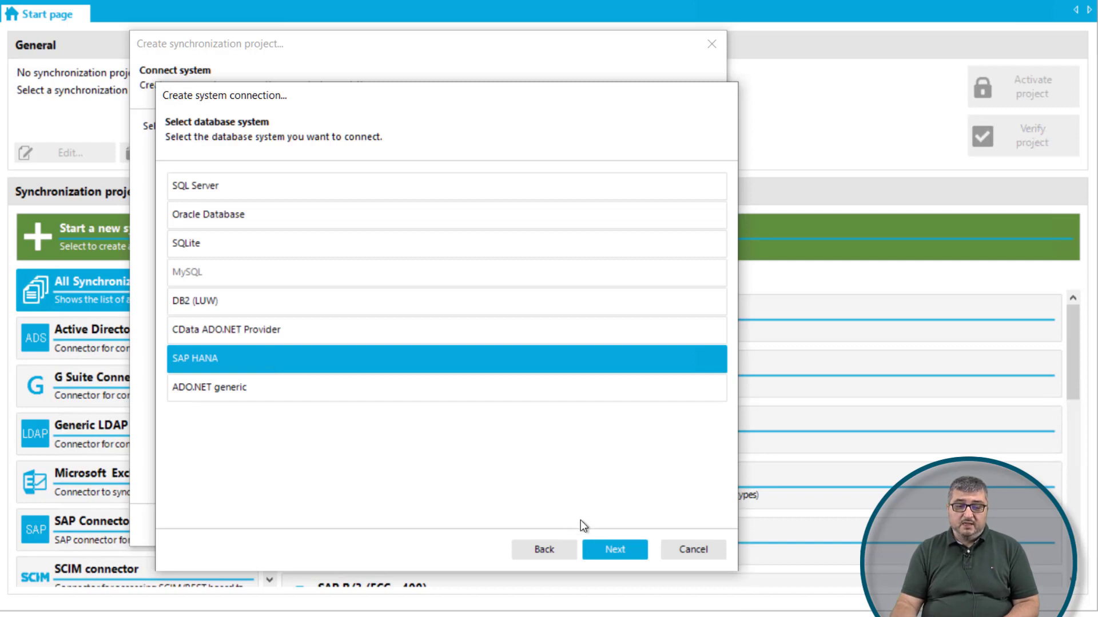
left_click(614, 549)
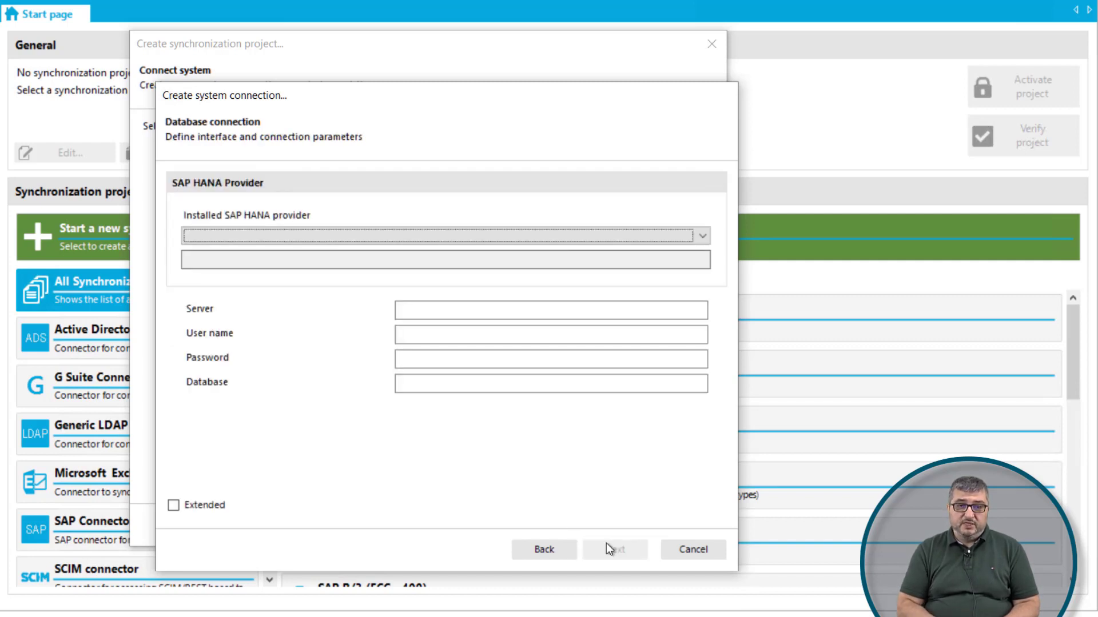